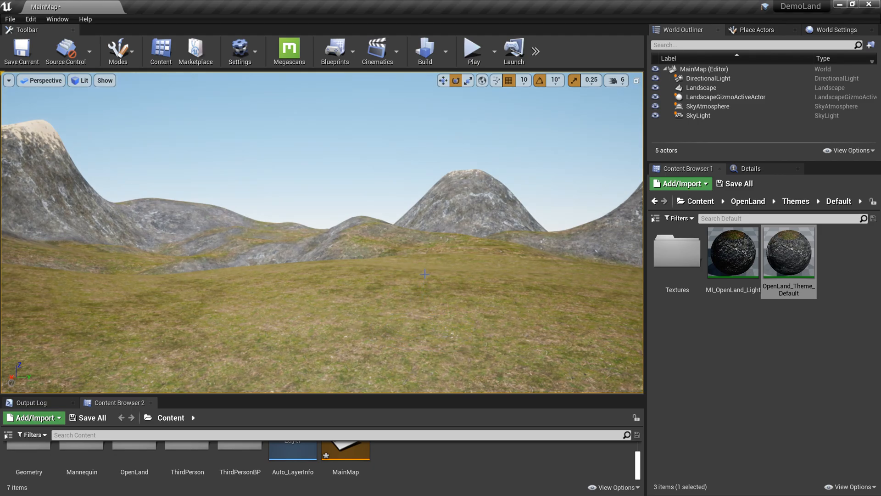
Step: Rotate the DirectionalLight to lower the sun, giving dimmer, warmer evening light
left_click(424, 274)
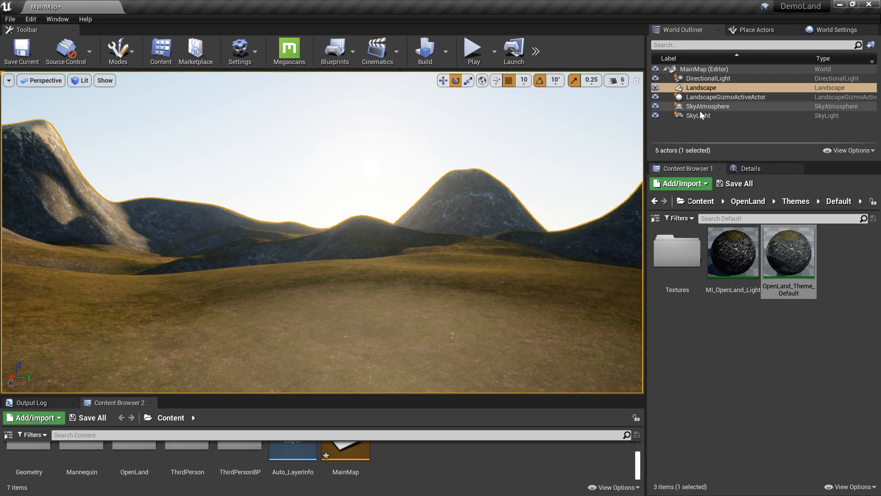
left_click(709, 106)
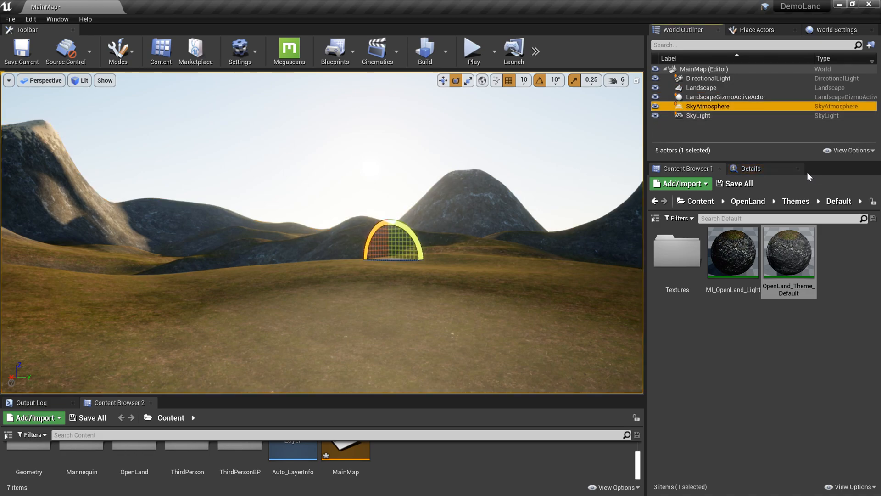
left_click(751, 168)
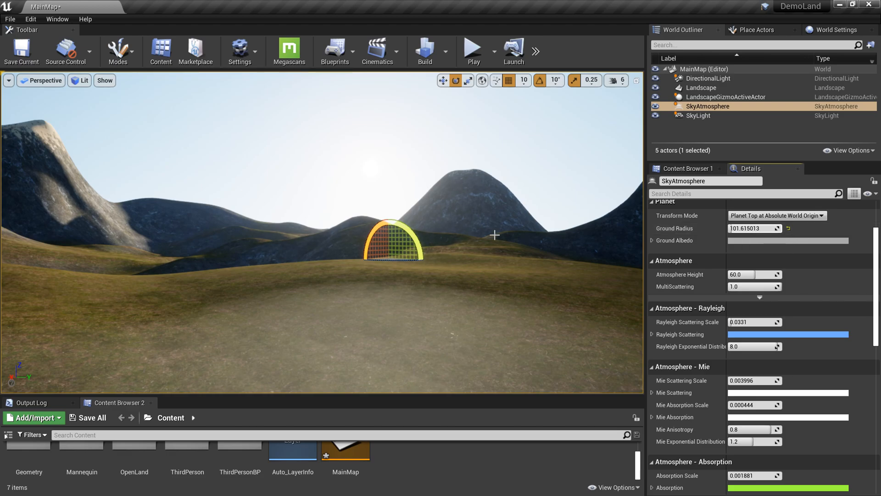
left_click(701, 88)
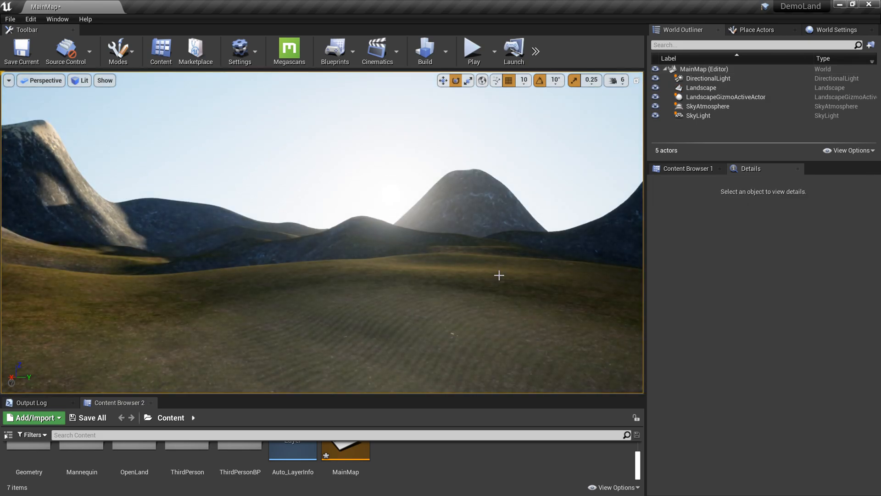
Step: Test new SkyAtmosphere Rayleigh scattering and absorption scales, then reset both to defaults
left_click(709, 106)
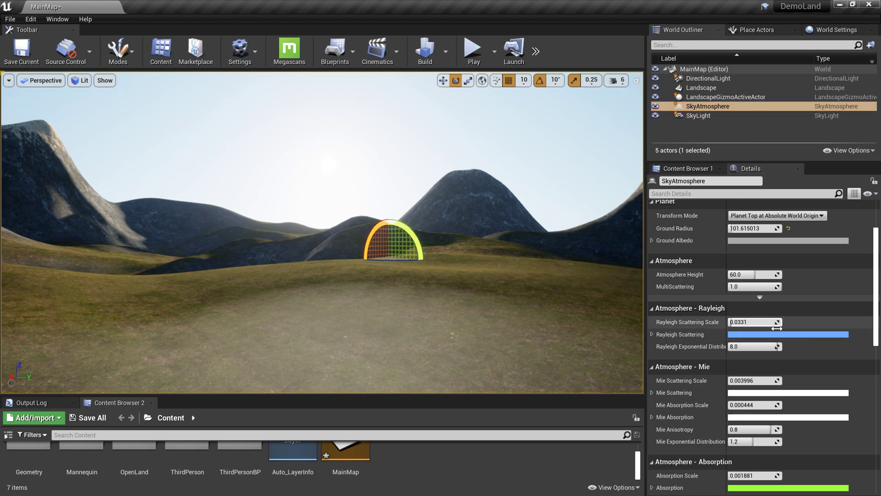
mouse_move(762, 325)
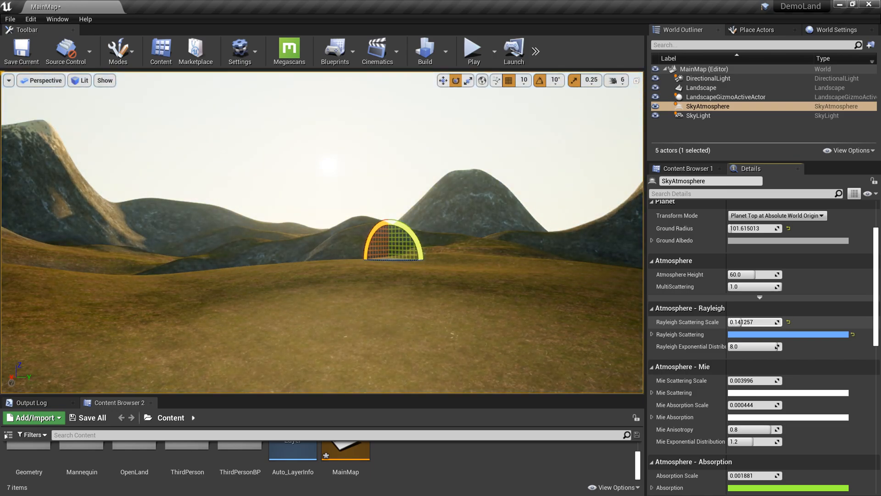
type("0.0331")
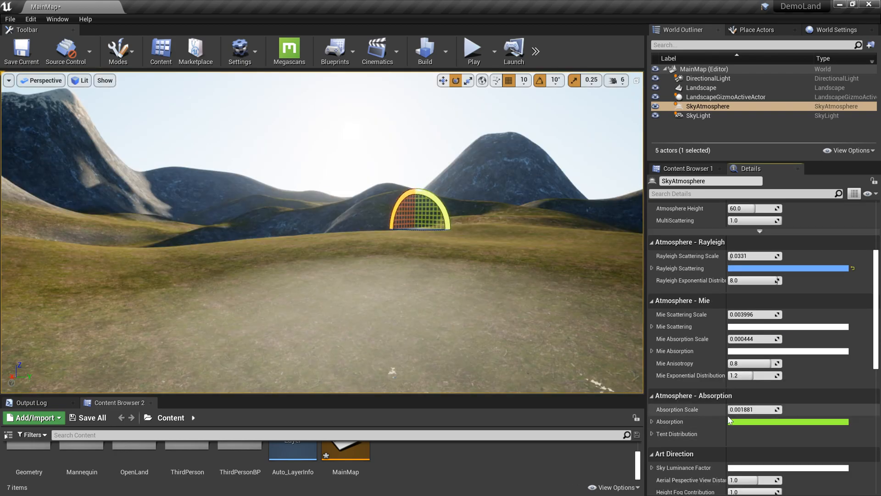
mouse_move(760, 409)
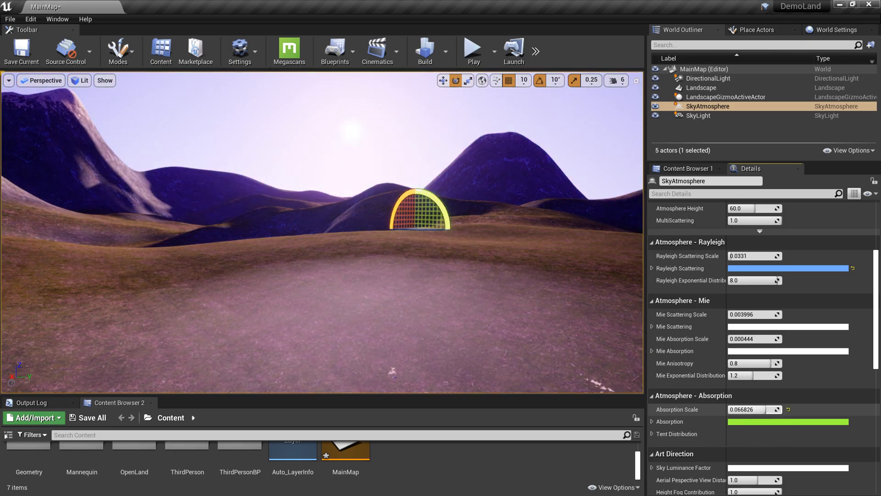
left_click(752, 410)
type("0.001881")
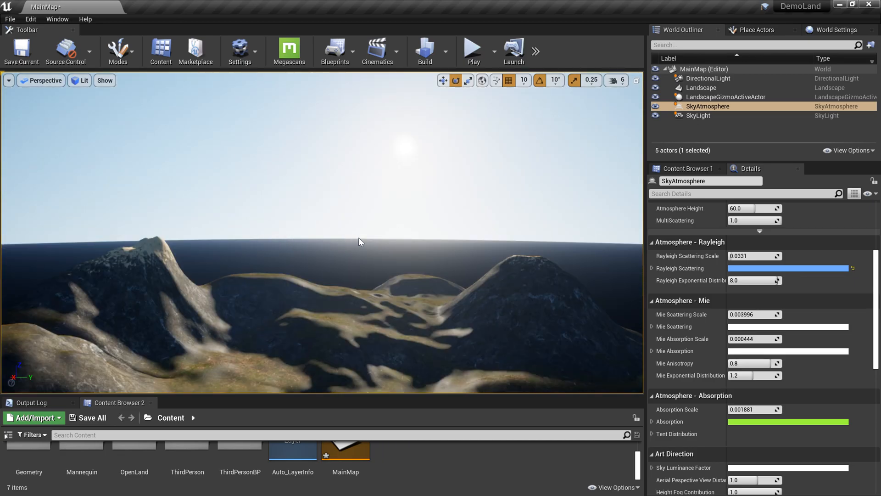
mouse_move(482, 246)
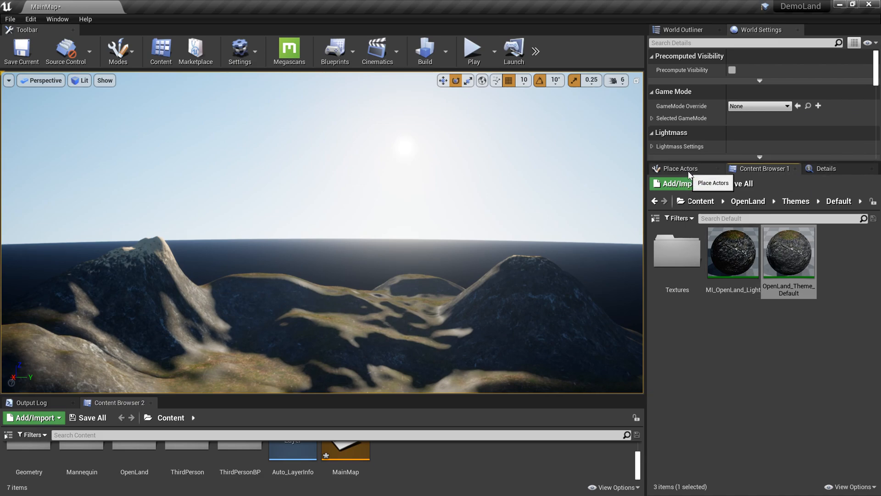
Step: Search Place Actors for 'Heig' and drag Exponential Height Fog into the level
left_click(682, 168)
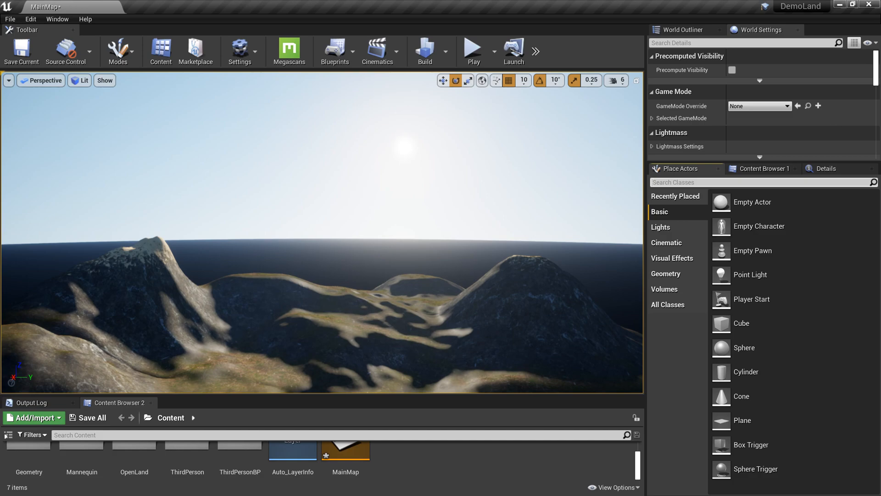
type("Heig")
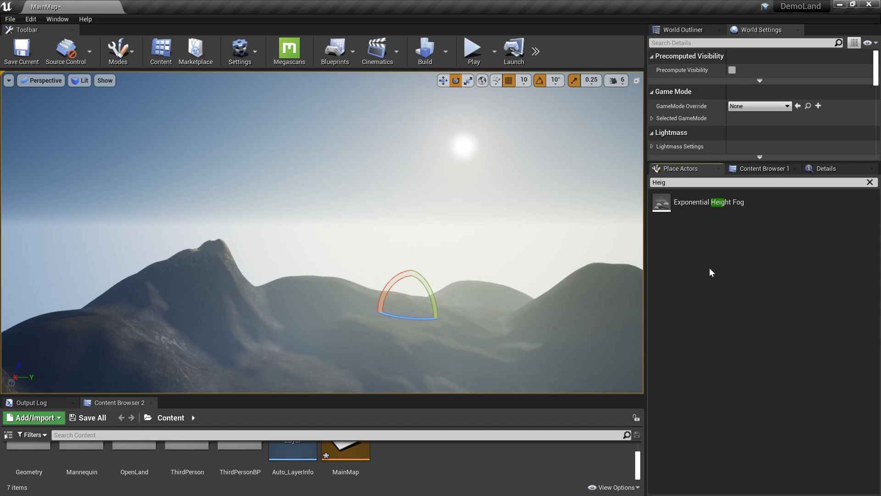
left_click(30, 18)
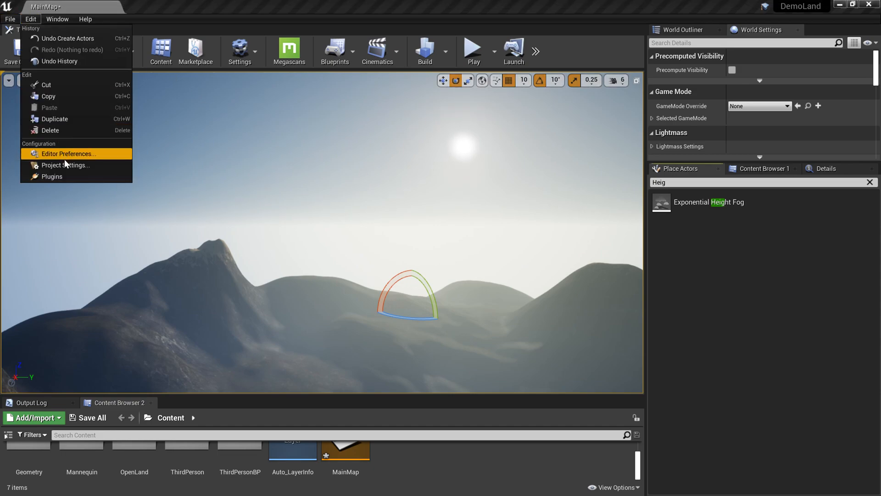
Step: Enable Support Sky Atmosphere Affecting Height Fog in Project Settings and close the window
left_click(66, 165)
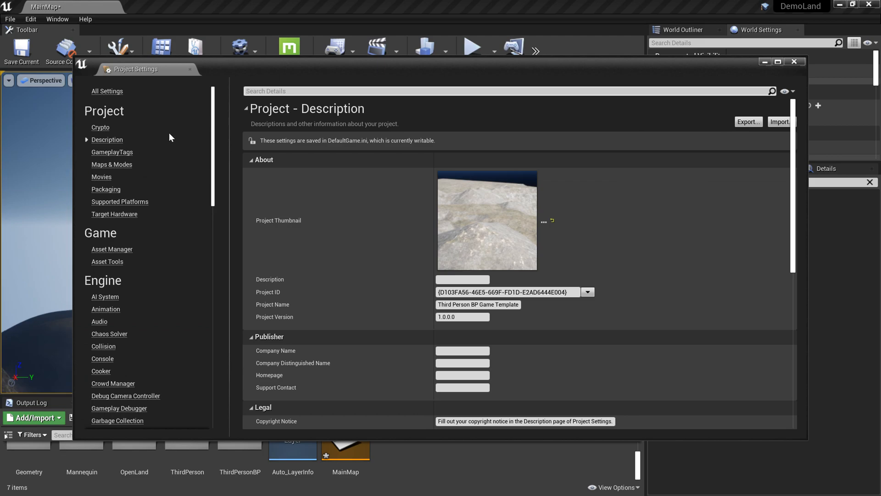
type("fo")
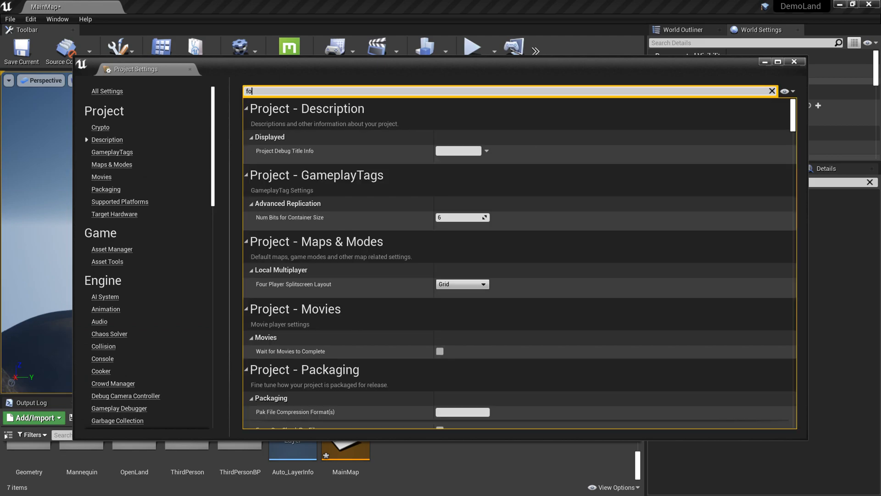
type("g")
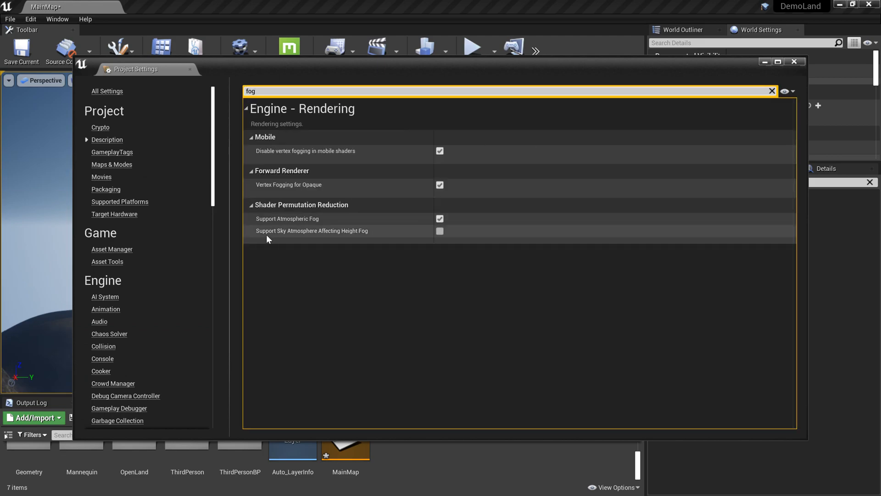
mouse_move(316, 240)
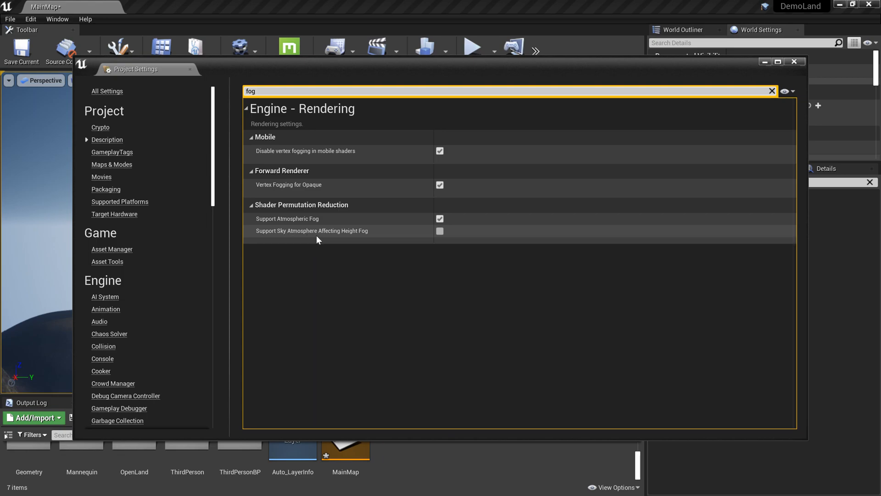
mouse_move(440, 231)
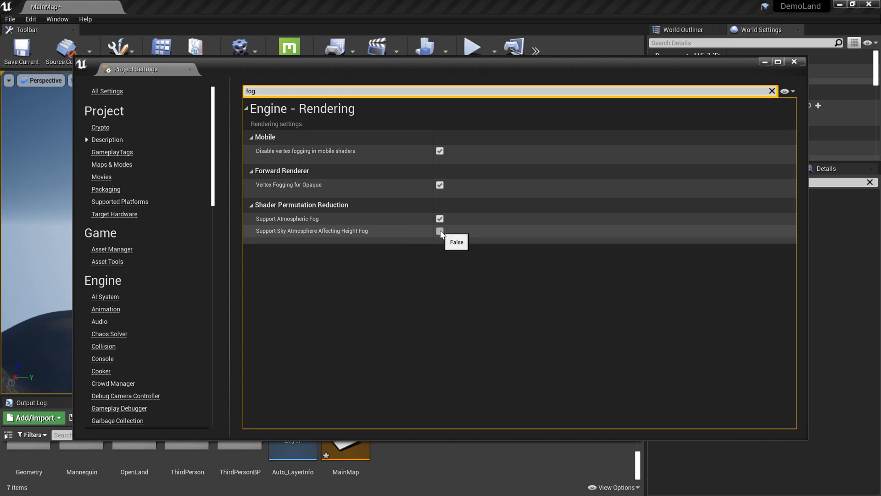
left_click(440, 231)
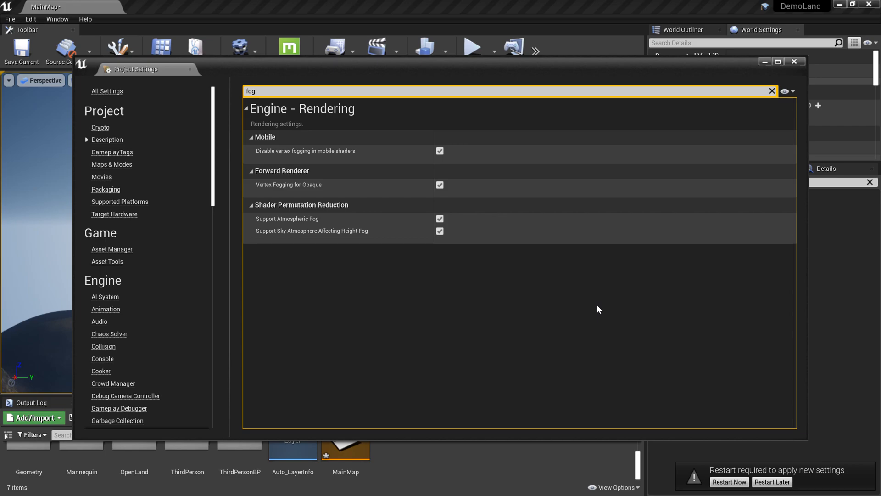
mouse_move(731, 482)
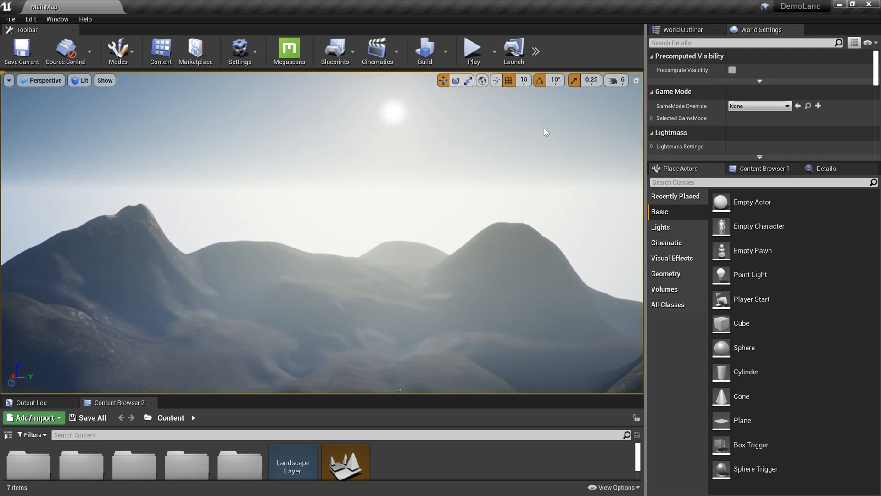
Step: Make the height fog's inscattering colours black, with density ~0.0067 and falloff ~0.38
left_click(683, 30)
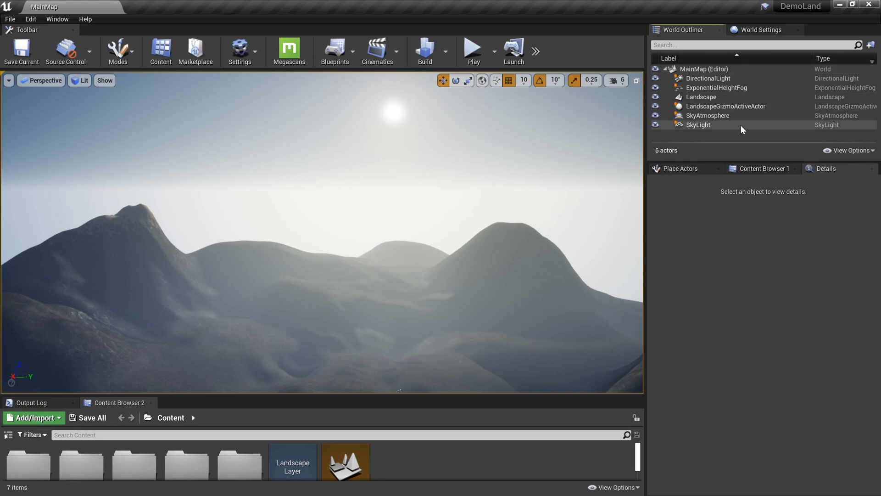
left_click(717, 87)
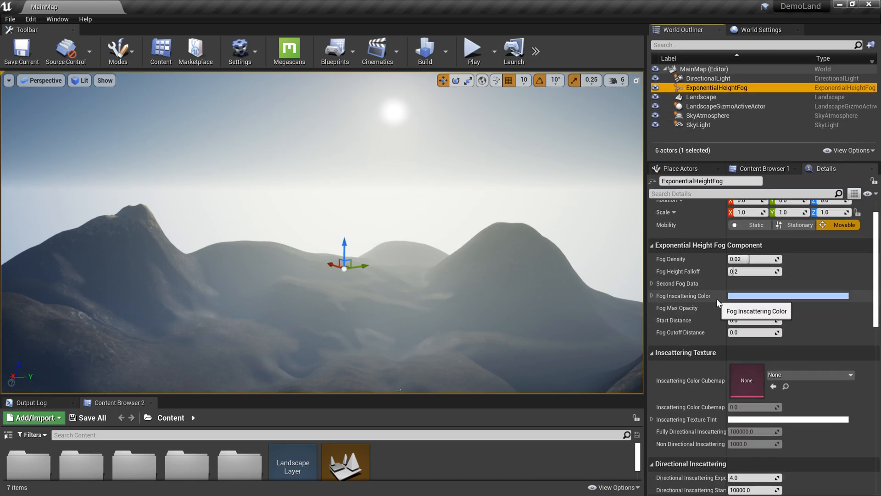
left_click(788, 296)
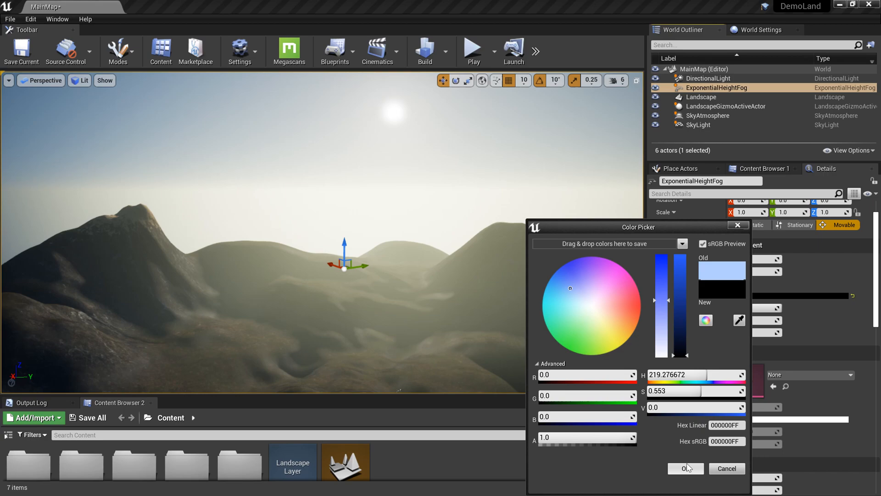
left_click(684, 469)
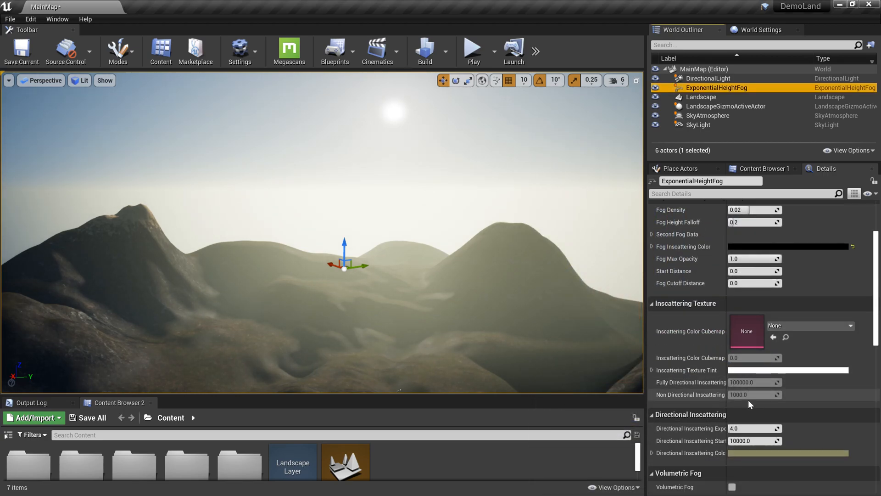
scroll("down", 3)
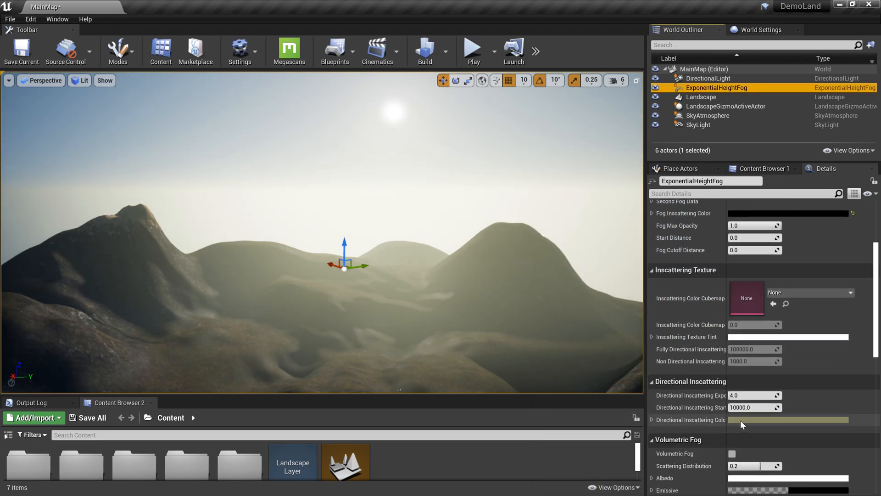
left_click(789, 419)
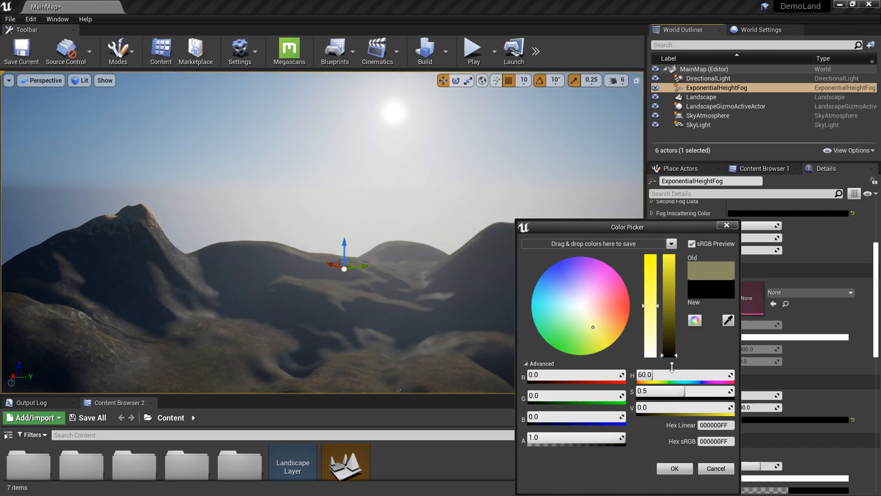
left_click(715, 468)
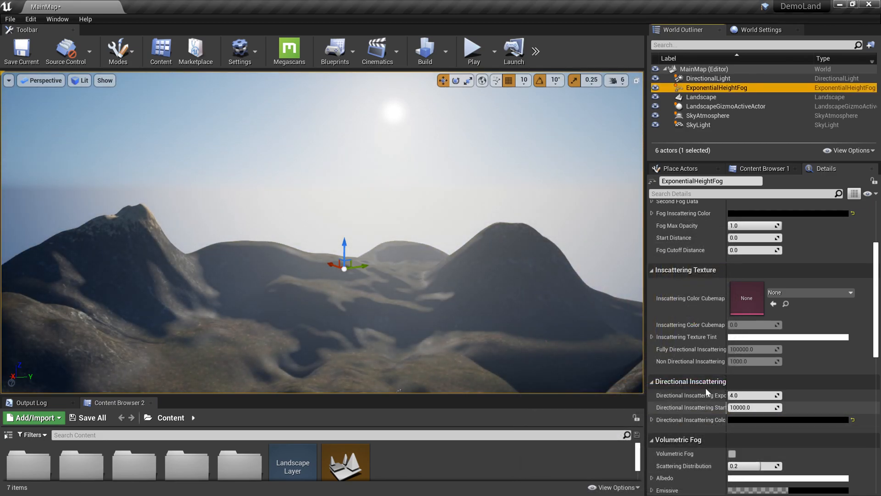
scroll("up", 3)
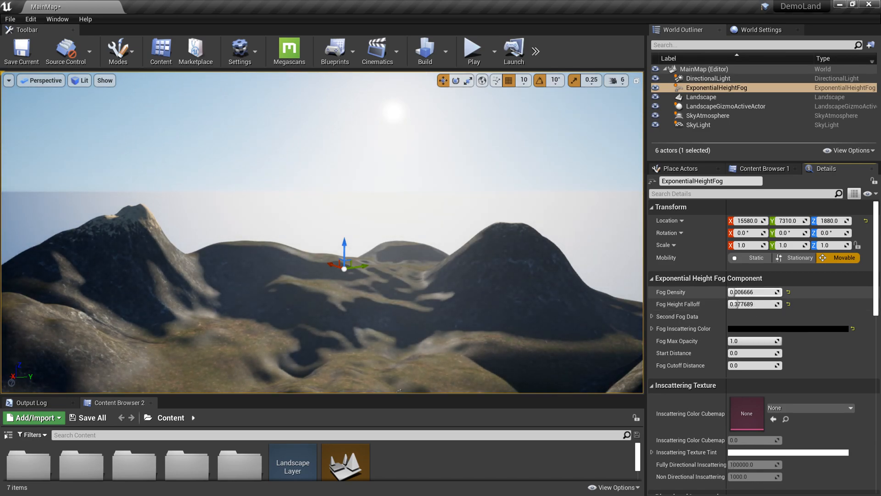
type("1.151905")
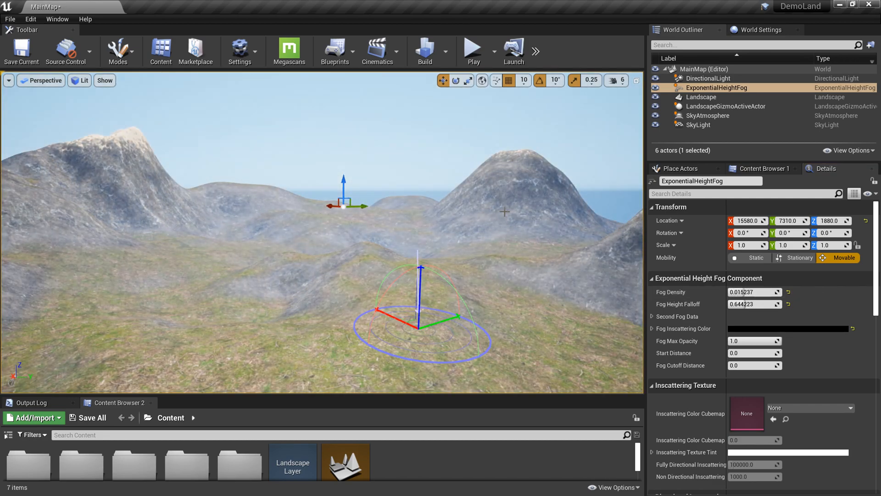
mouse_move(717, 88)
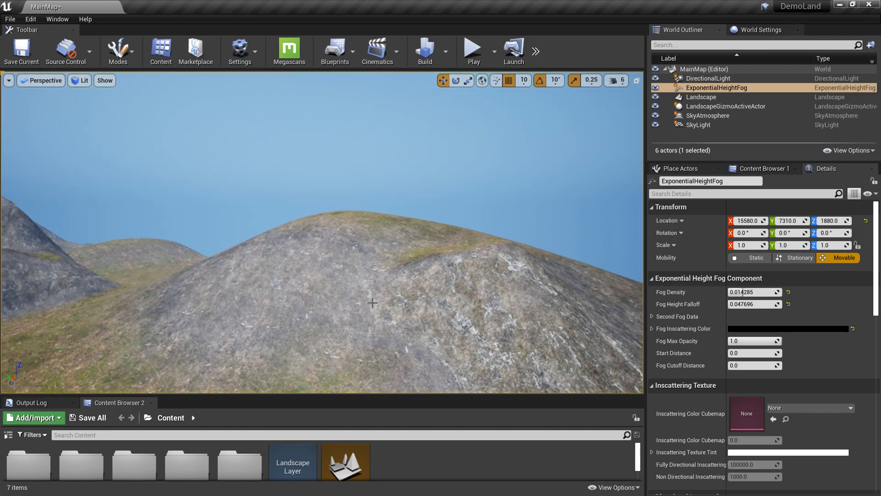
Step: Tune fog density to about 0.014 and height falloff to about 0.048
left_click(682, 168)
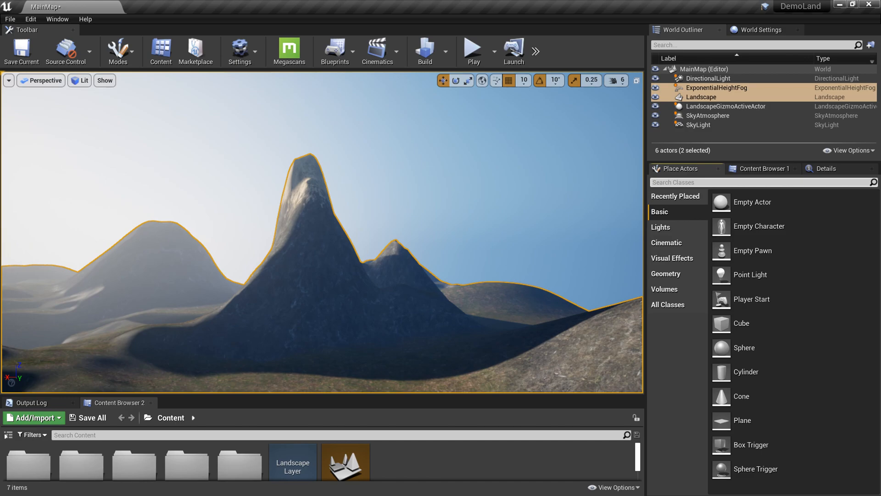
Step: Place a Post Process Volume and enable its Infinite Extent (Unbound)
type("Pos")
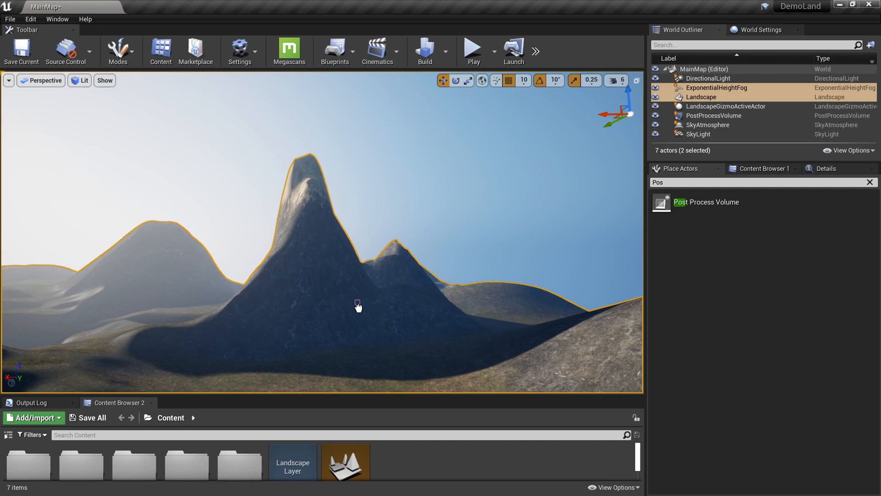
left_click(715, 116)
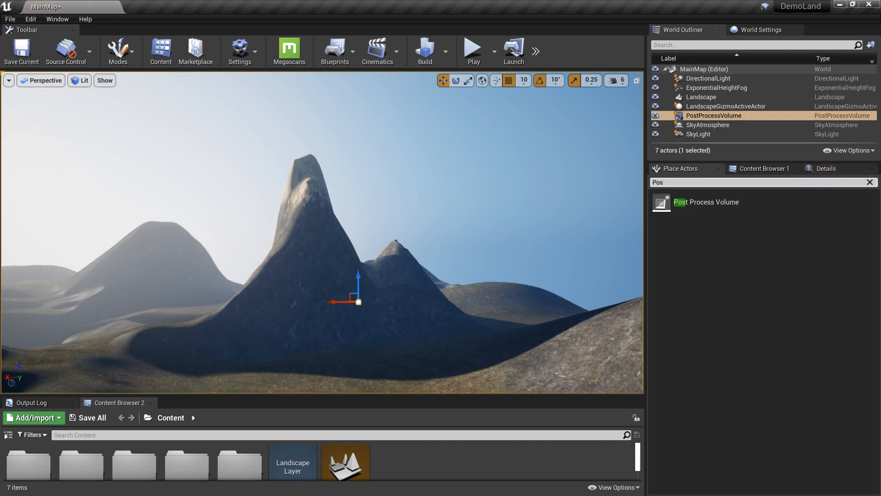
left_click(714, 115)
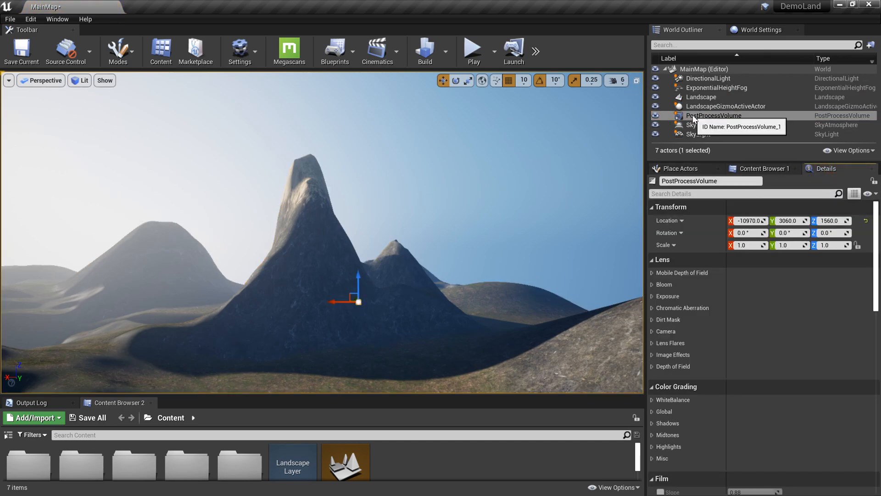
type("exte")
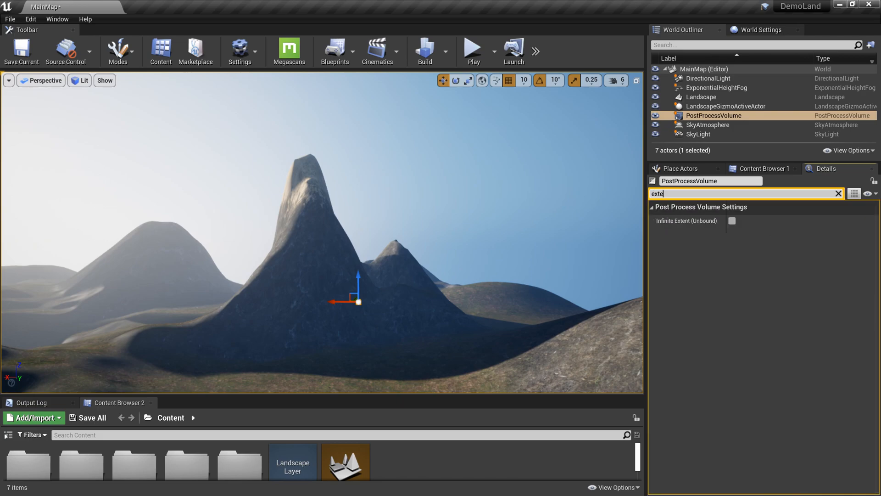
left_click(732, 220)
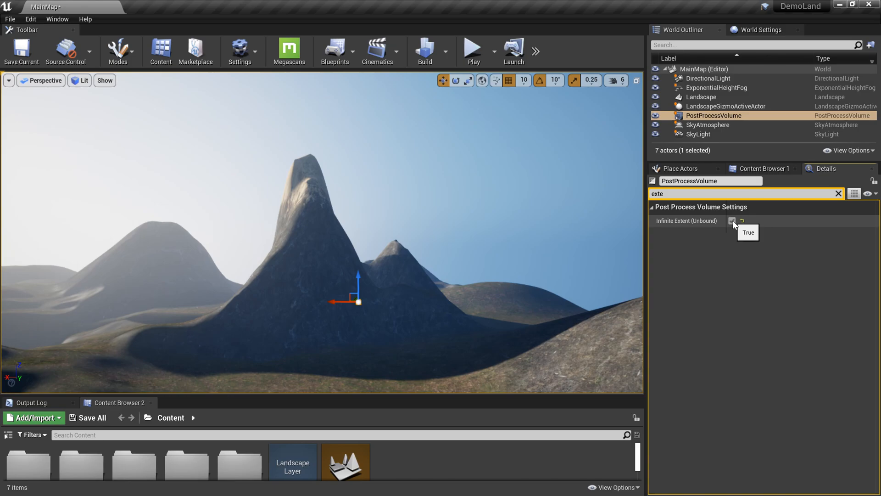
left_click(732, 220)
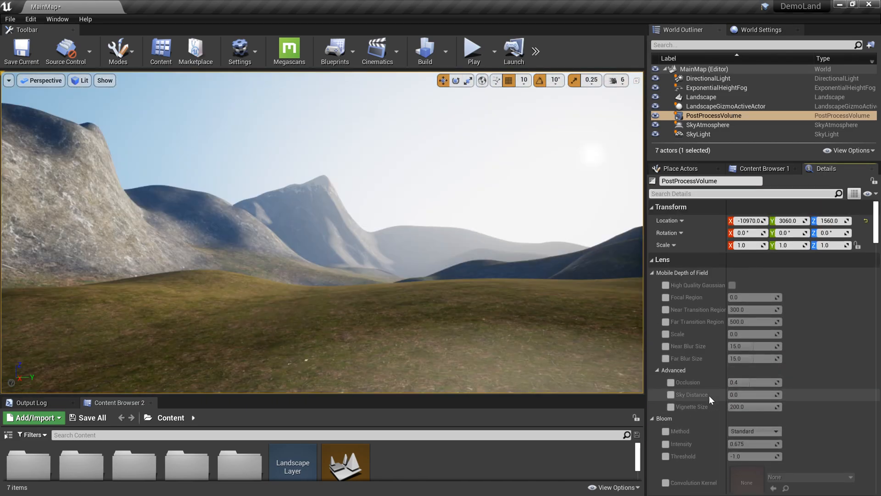
Step: Override histogram metering with exposure speed up about 11.1 and speed down about 11.7
type("expo")
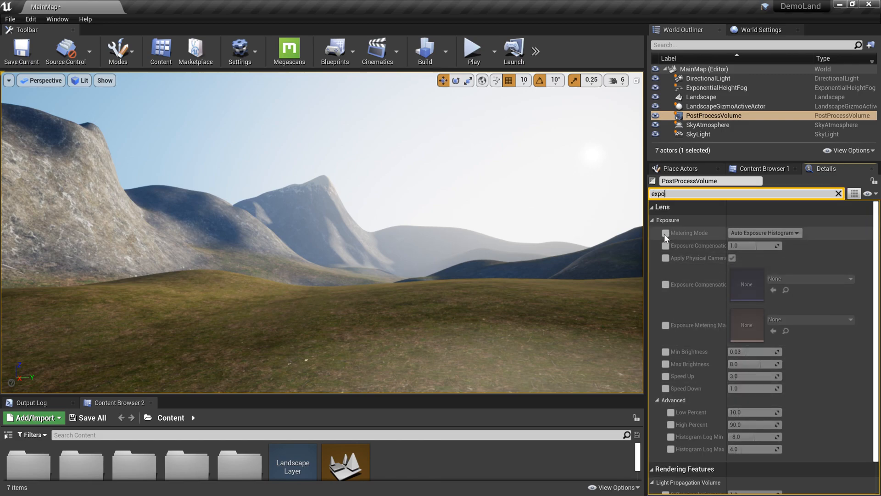
left_click(665, 233)
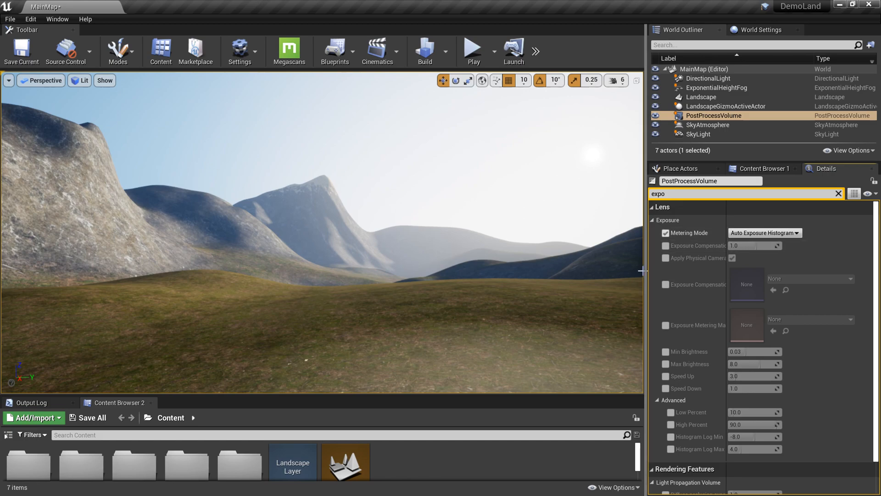
mouse_move(639, 283)
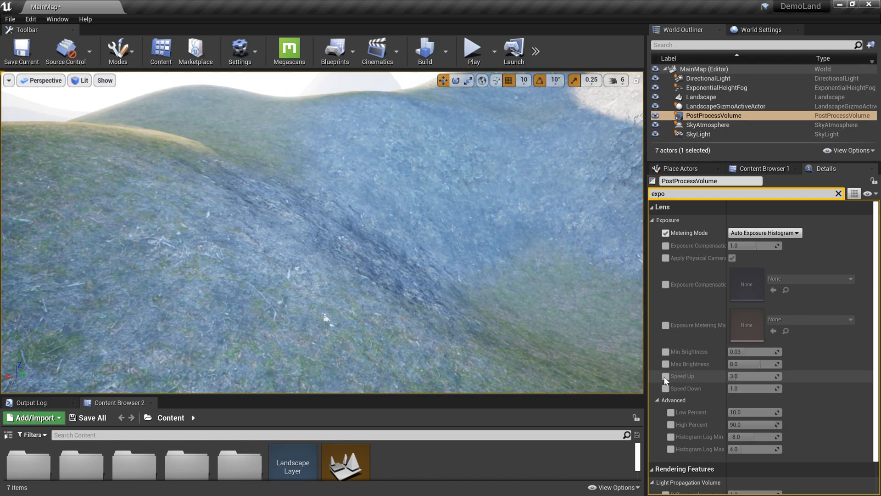
left_click(666, 376)
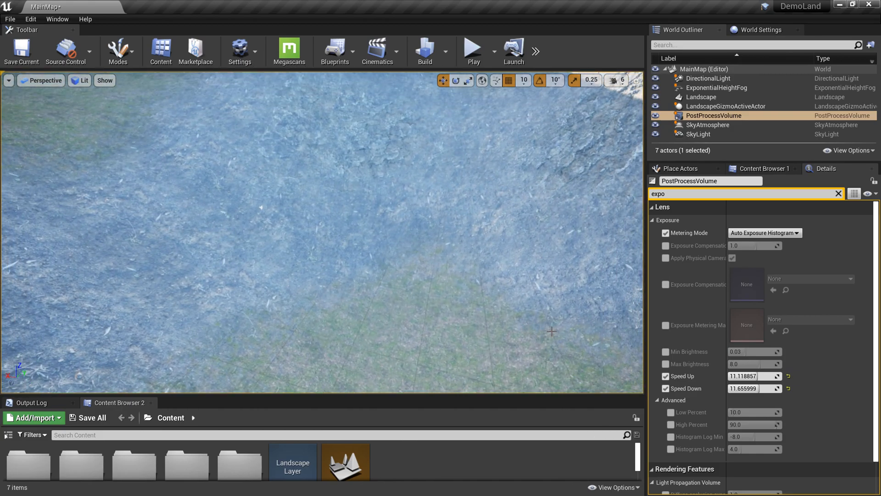
left_click(653, 219)
type("mid")
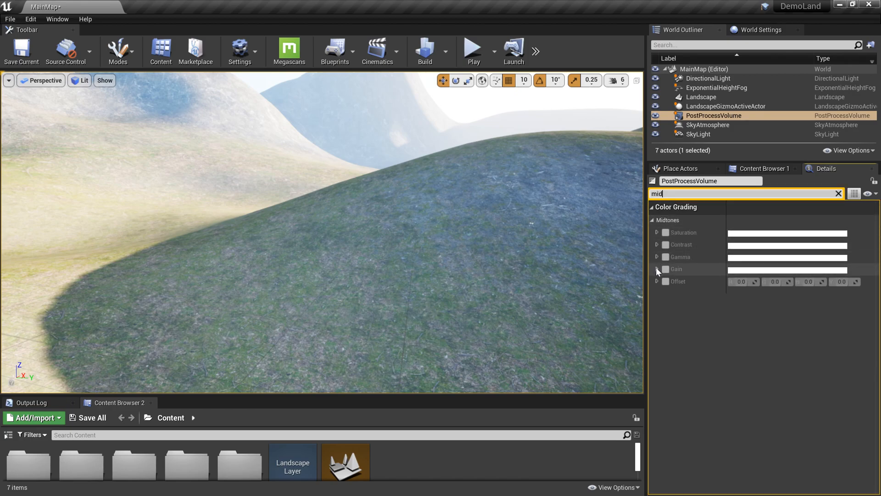
Step: Override the volume's Midtones Gain at 0.59 and start a Play session
left_click(656, 268)
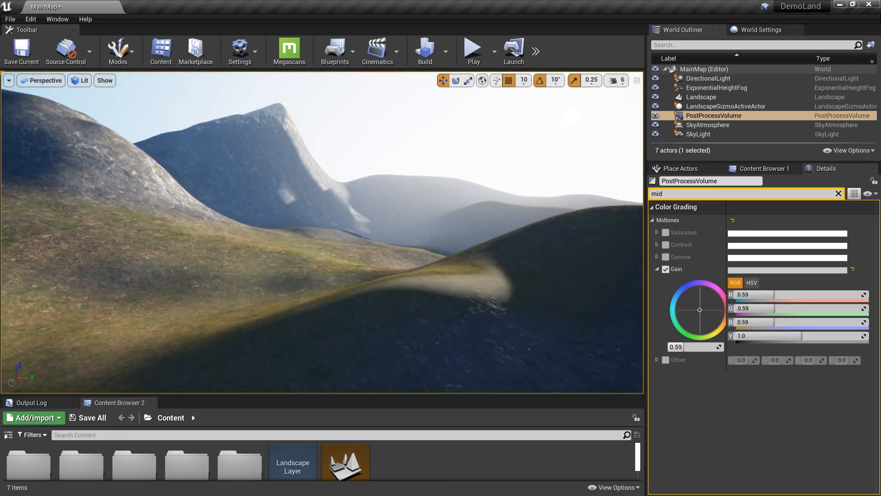
left_click(657, 268)
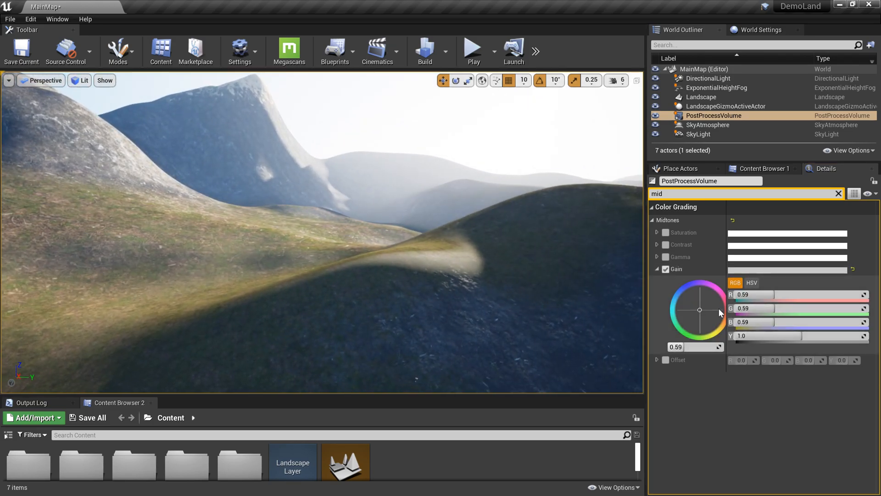
mouse_move(681, 287)
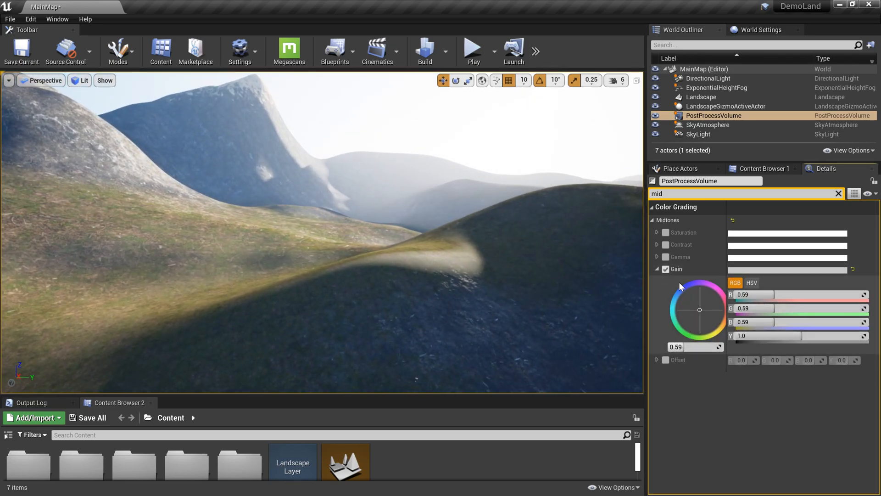
left_click(473, 49)
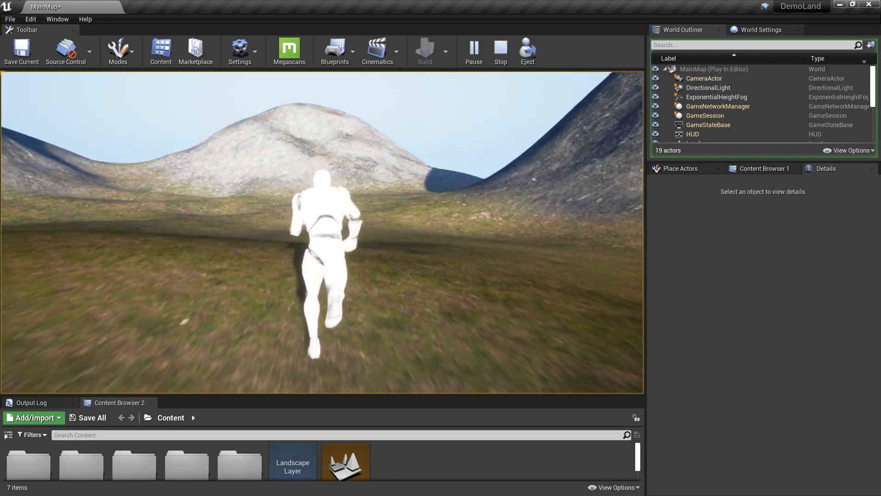